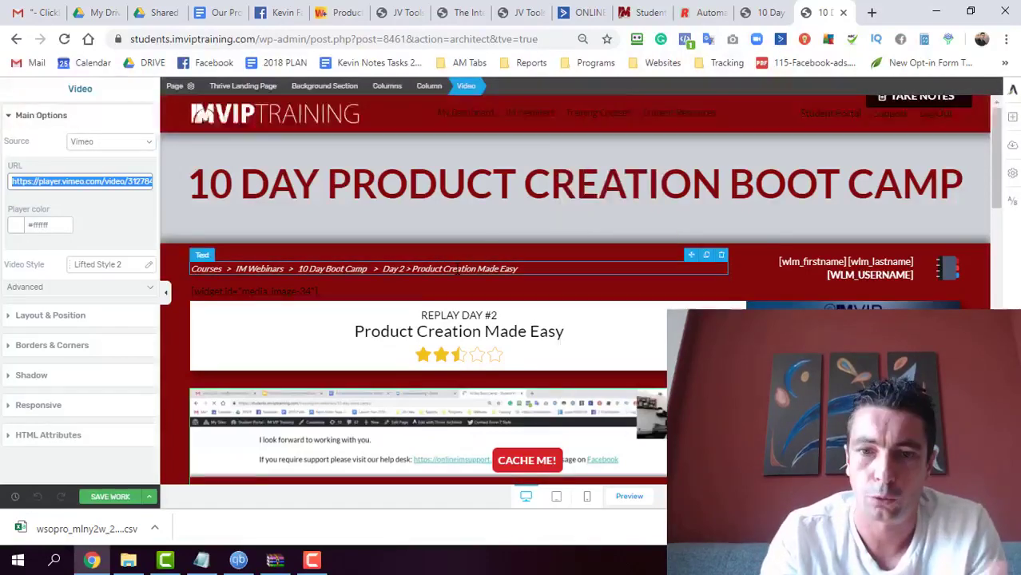
scroll(down, 3)
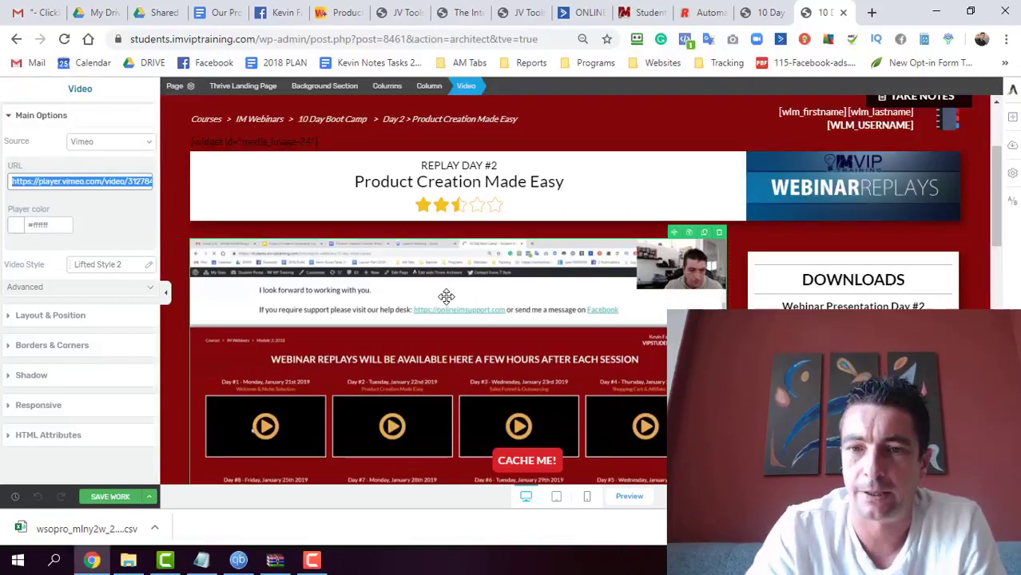
mouse_move(414, 334)
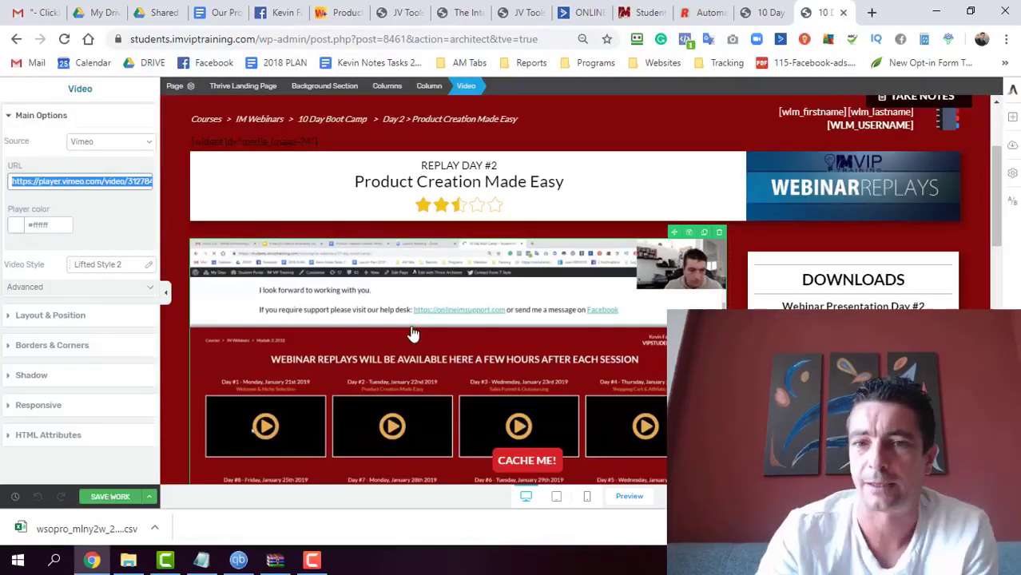
scroll(down, 3)
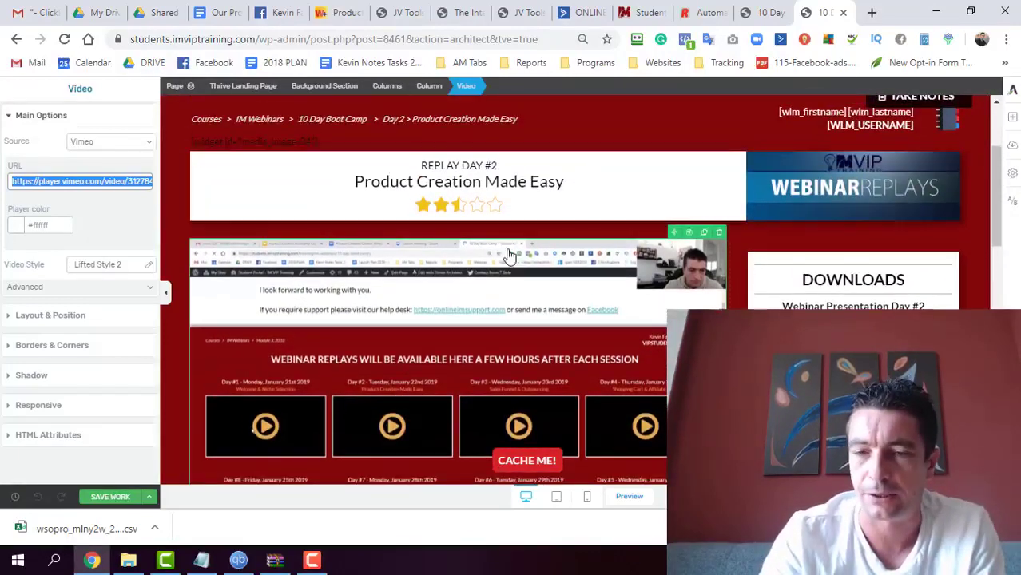
click(458, 183)
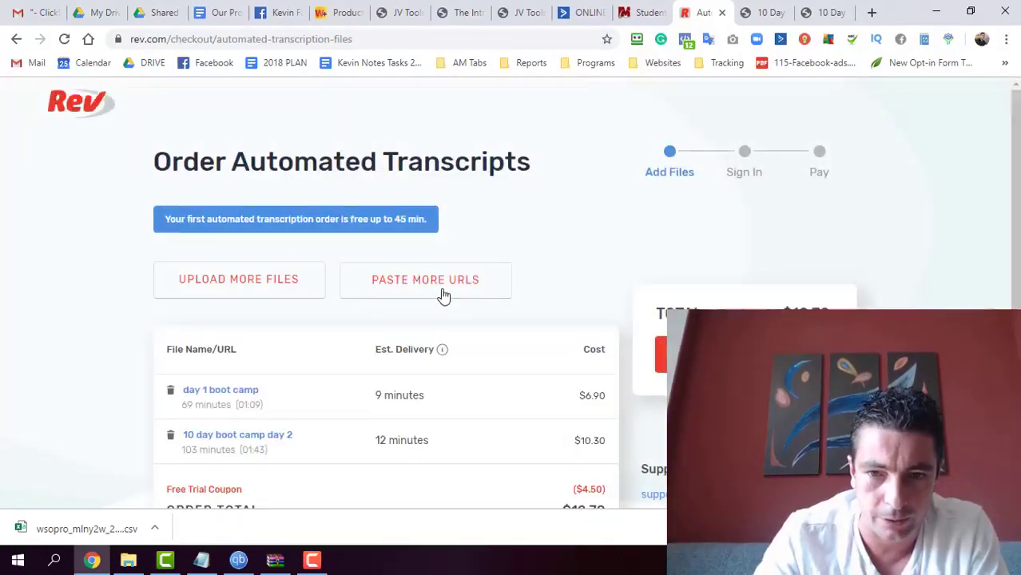
scroll(down, 3)
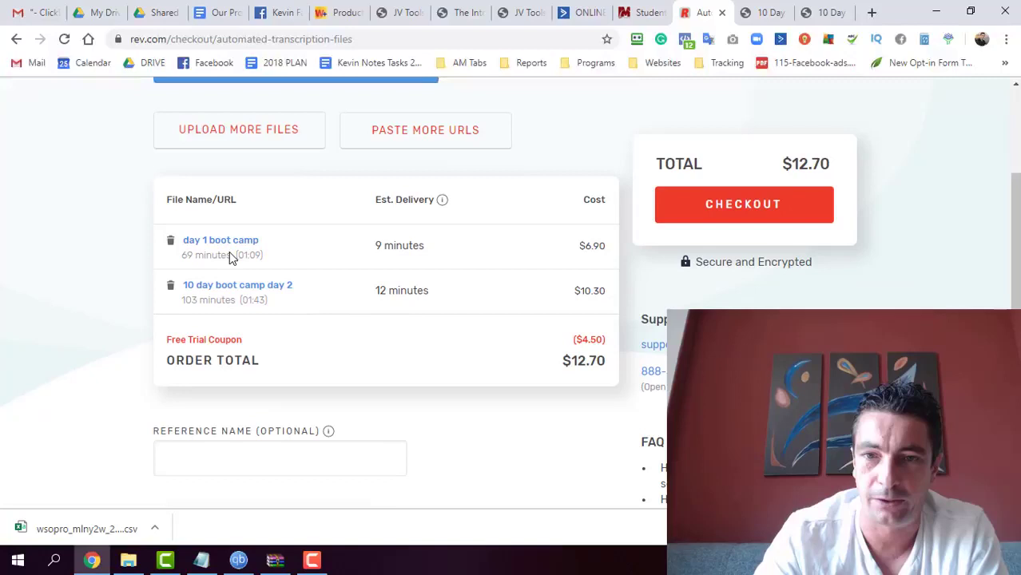
mouse_move(589, 255)
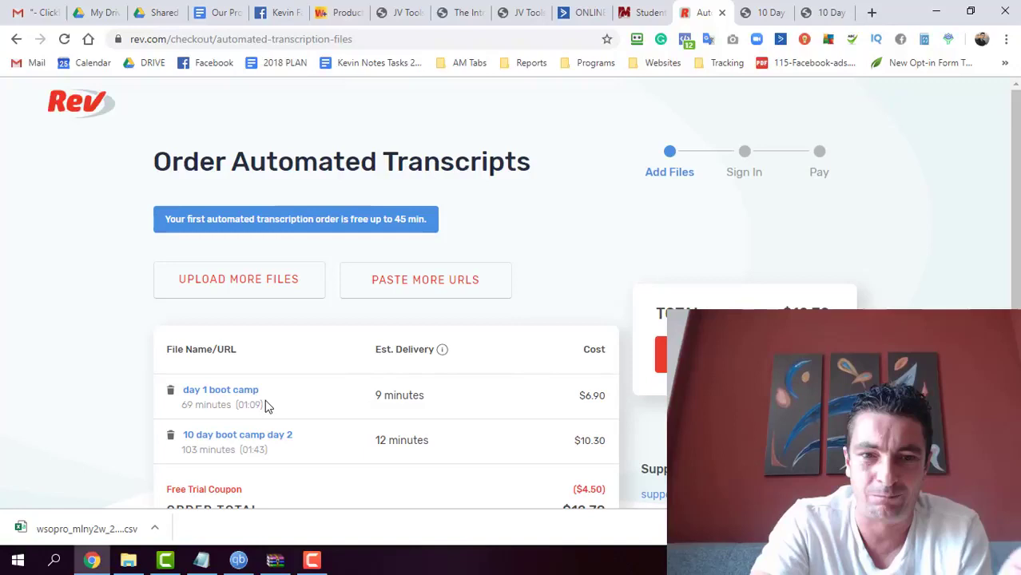
mouse_move(403, 402)
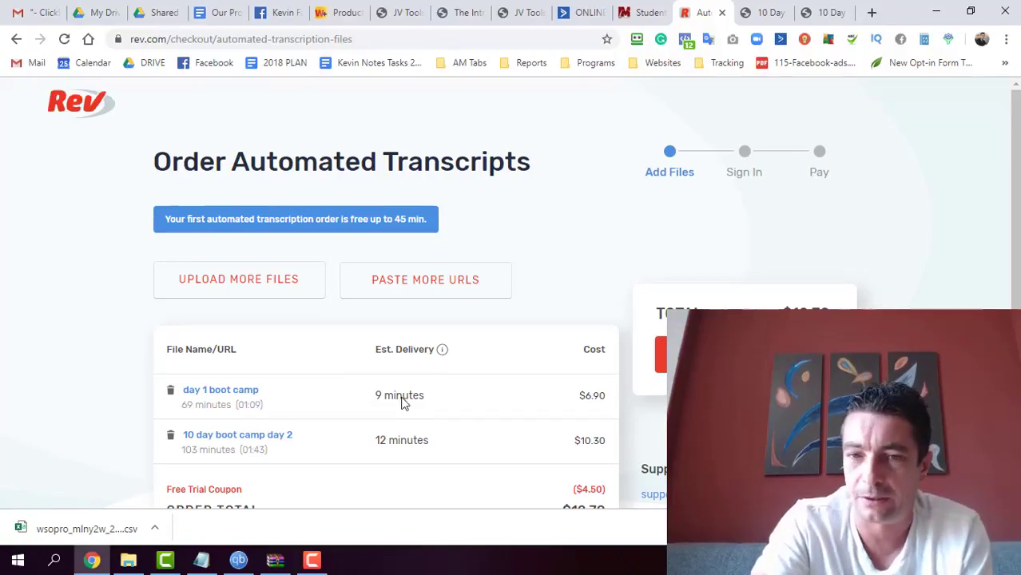
mouse_move(467, 336)
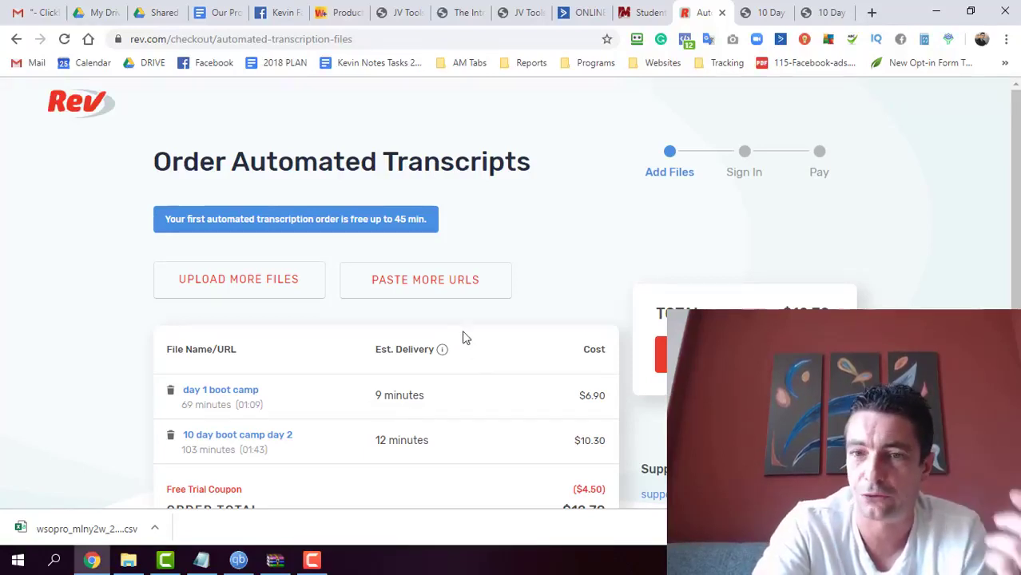
double_click(591, 396)
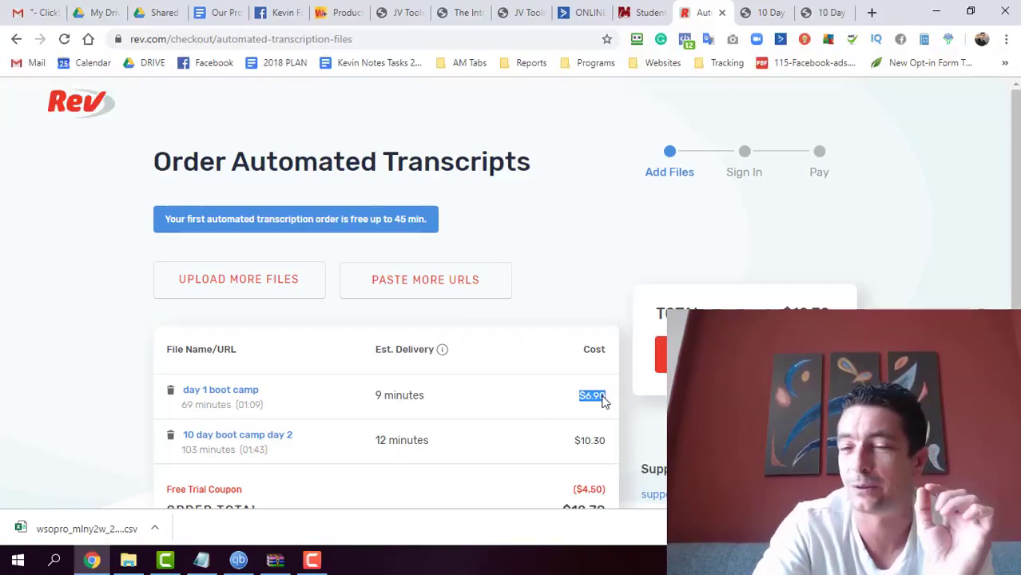
scroll(down, 3)
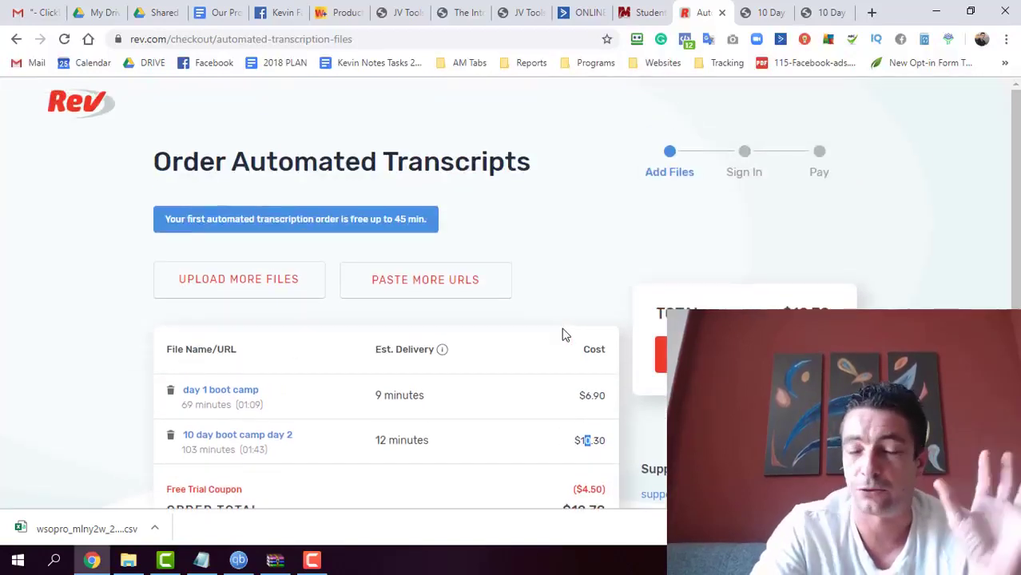
scroll(down, 3)
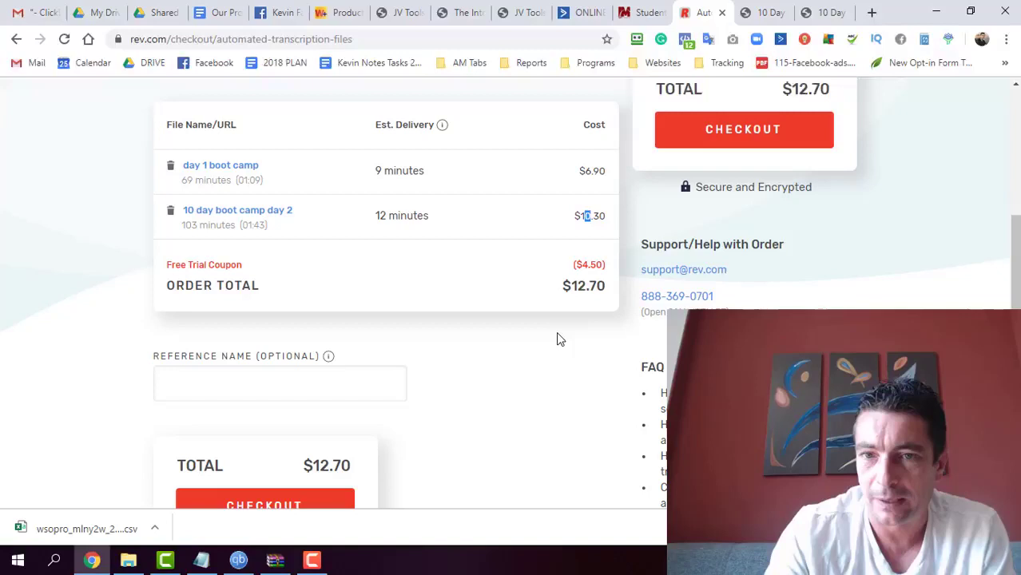
scroll(up, 3)
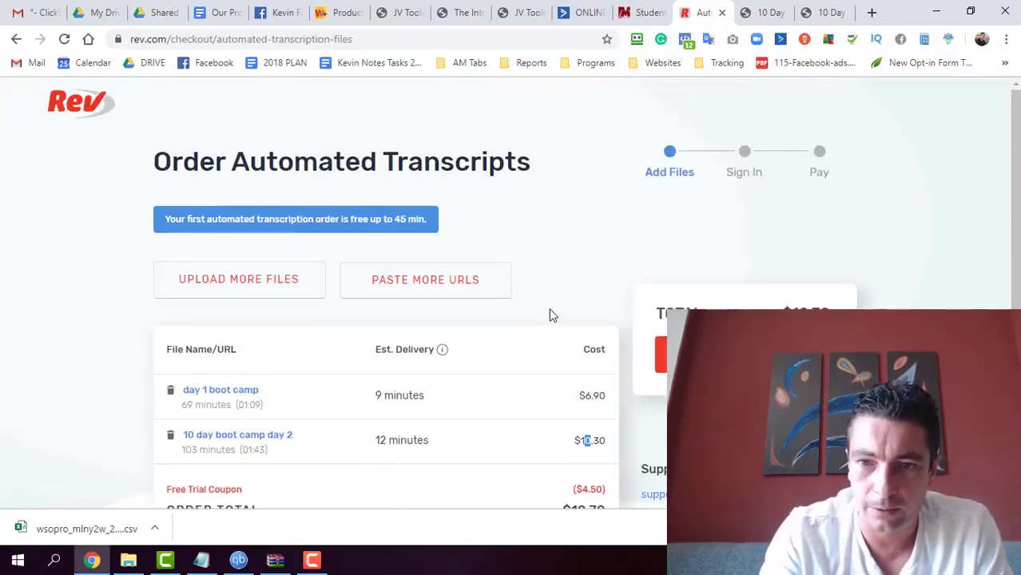
scroll(down, 3)
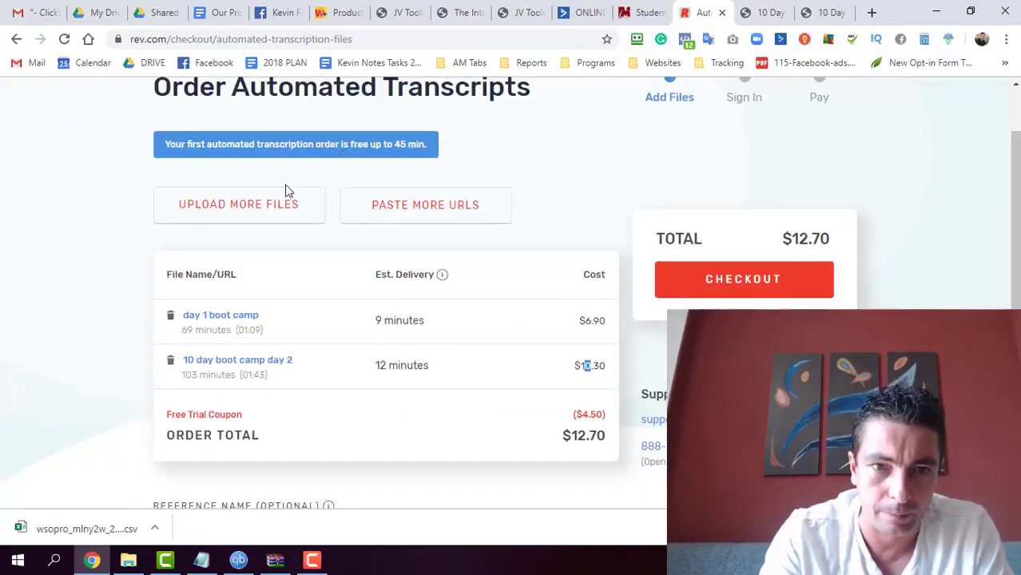
click(424, 205)
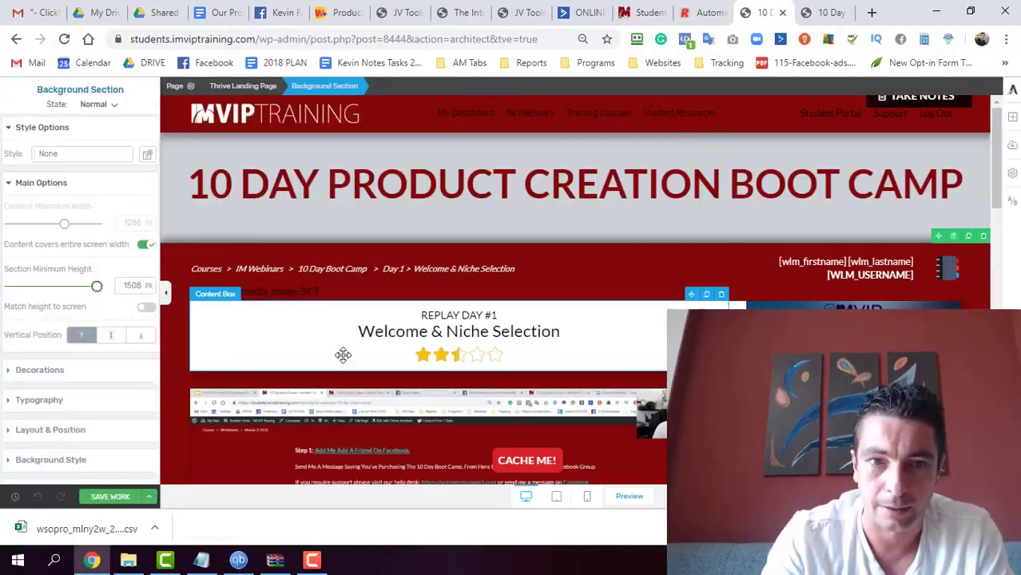
click(701, 13)
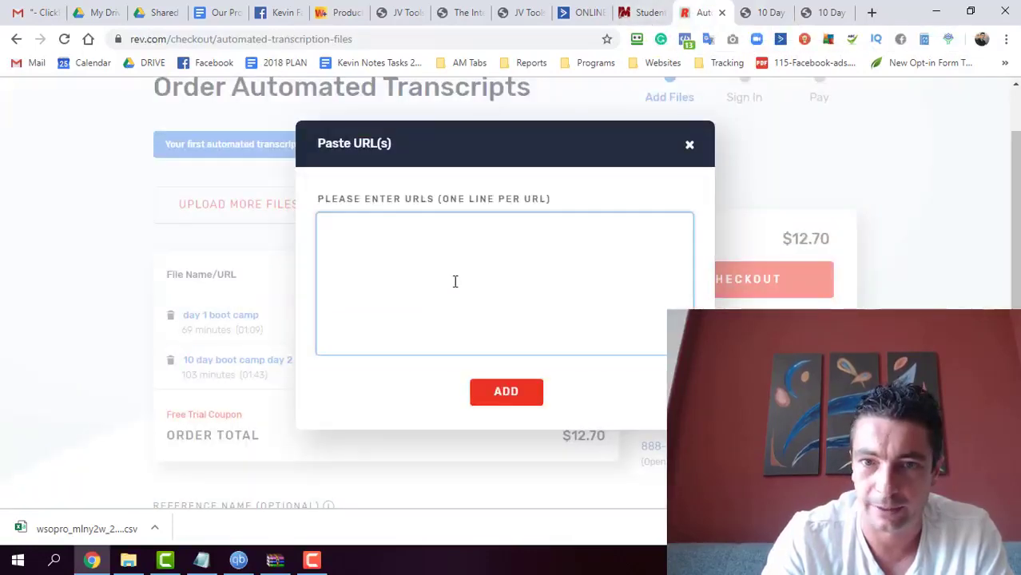
click(689, 144)
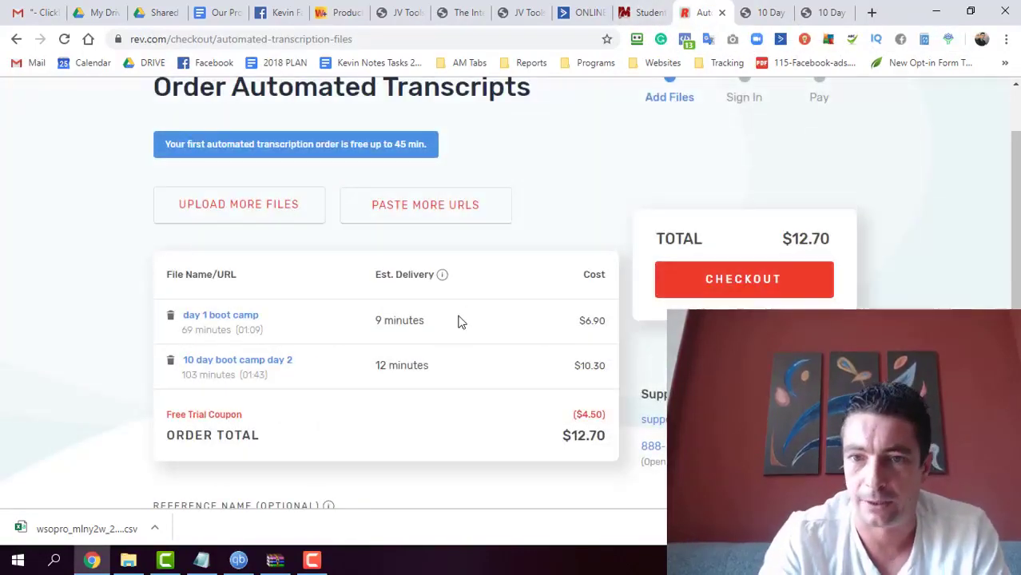
scroll(down, 3)
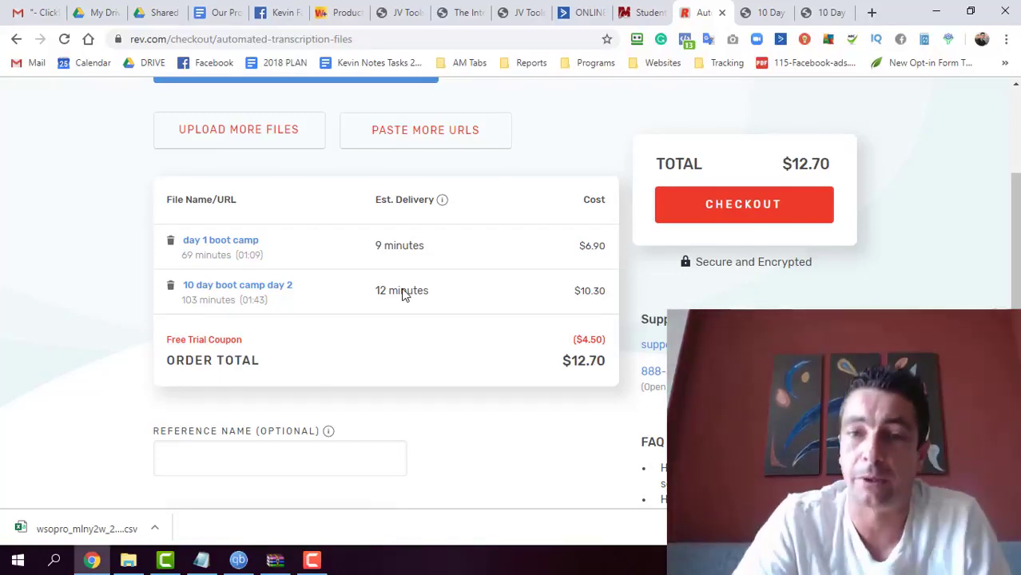
mouse_move(380, 316)
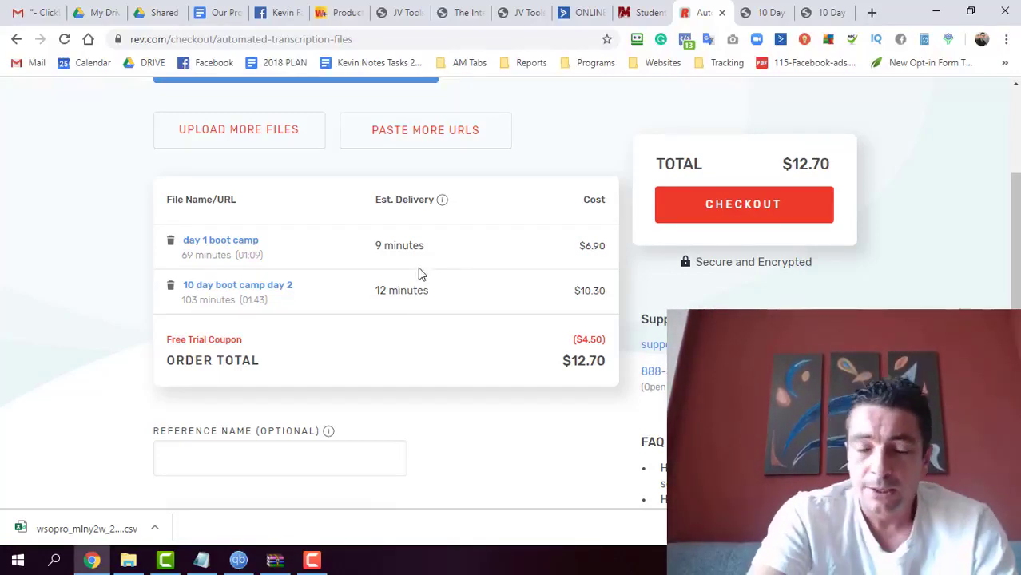
scroll(down, 3)
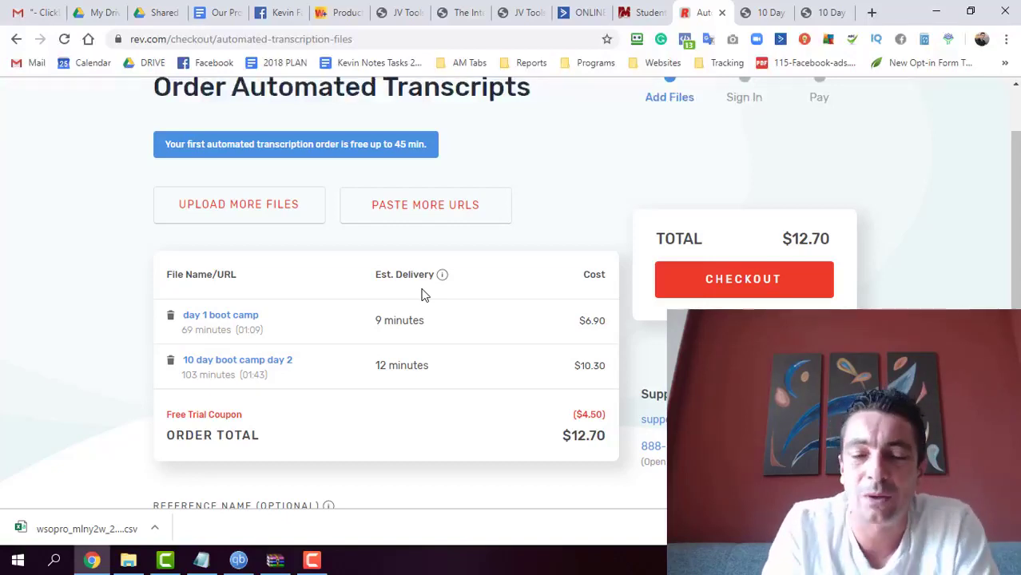
mouse_move(386, 326)
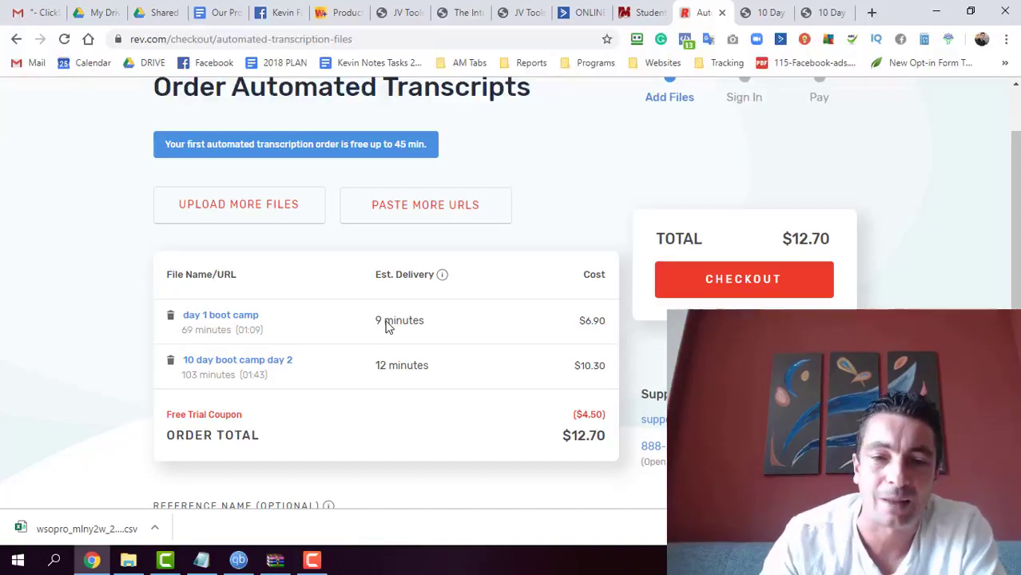